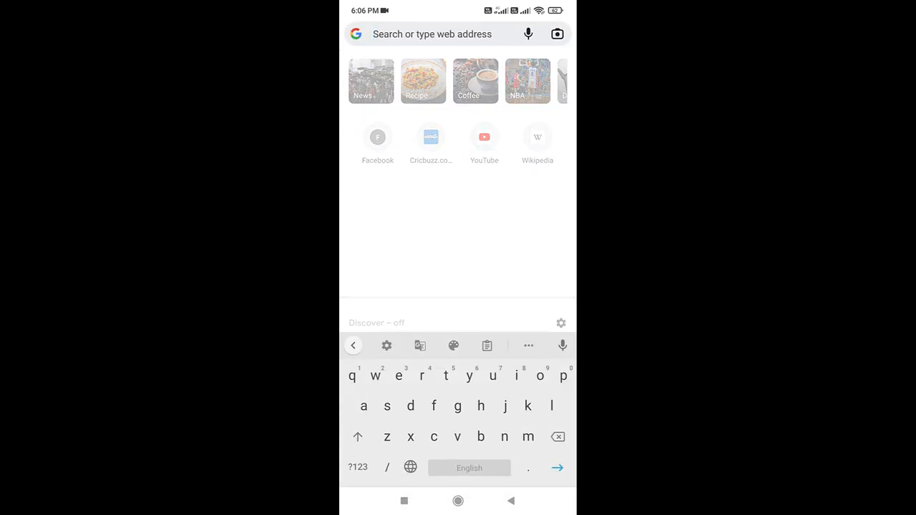
Run a Google web search for "logo" from the address bar
key("enter")
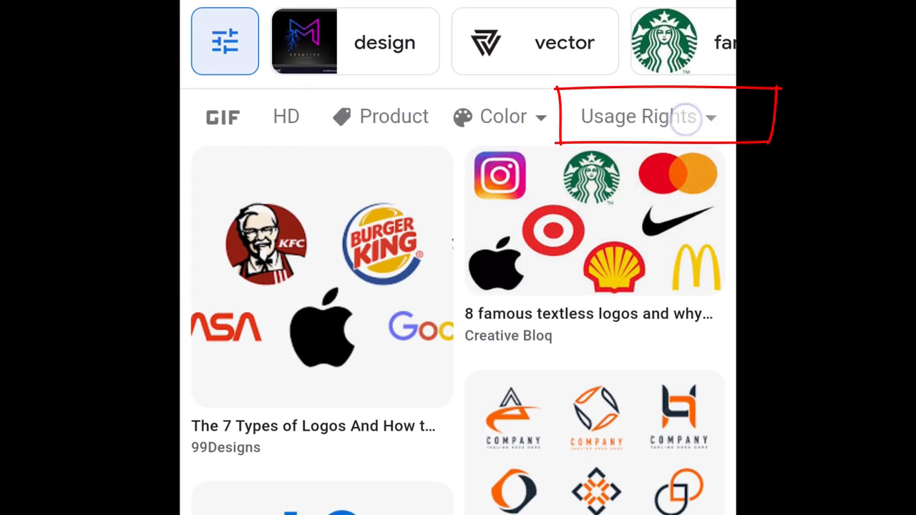
Bring up the Usage Rights filter options for the logo image results
left_click(639, 116)
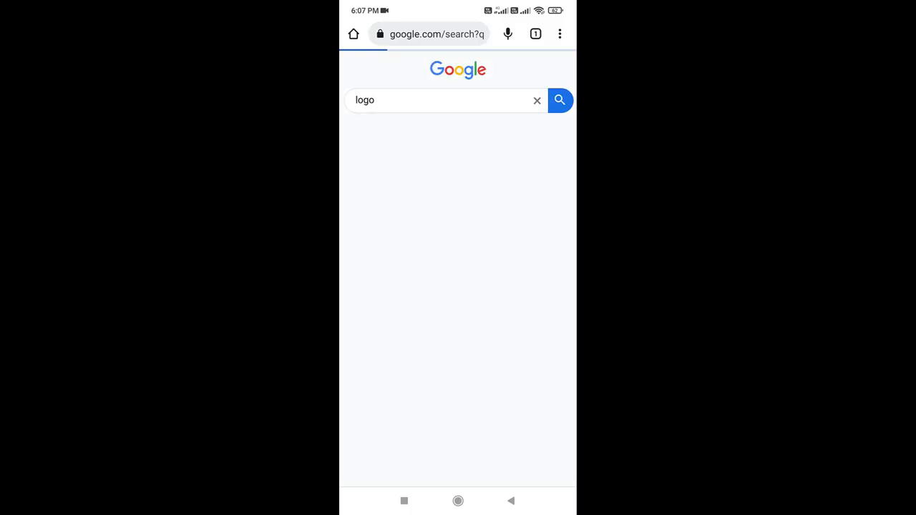
Show the logo results as Images and preview the 'Set of company logo design ideas'
left_click(418, 123)
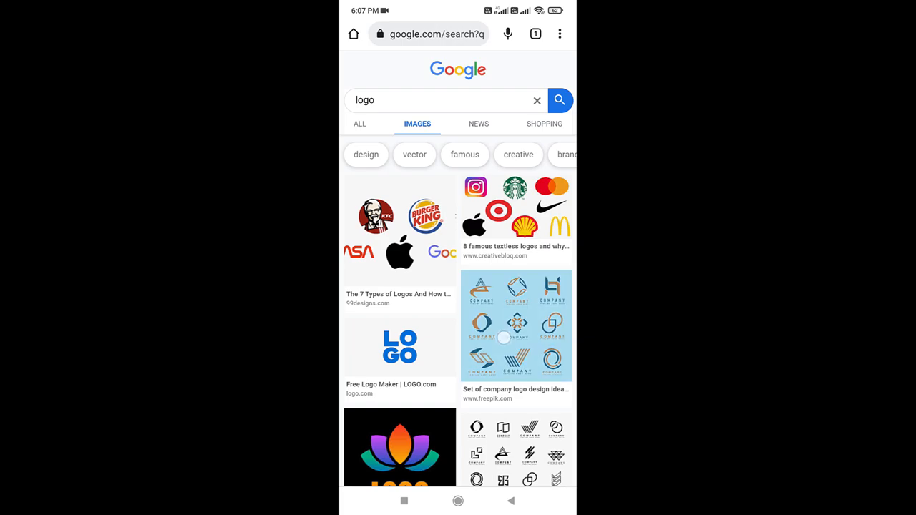
left_click(515, 326)
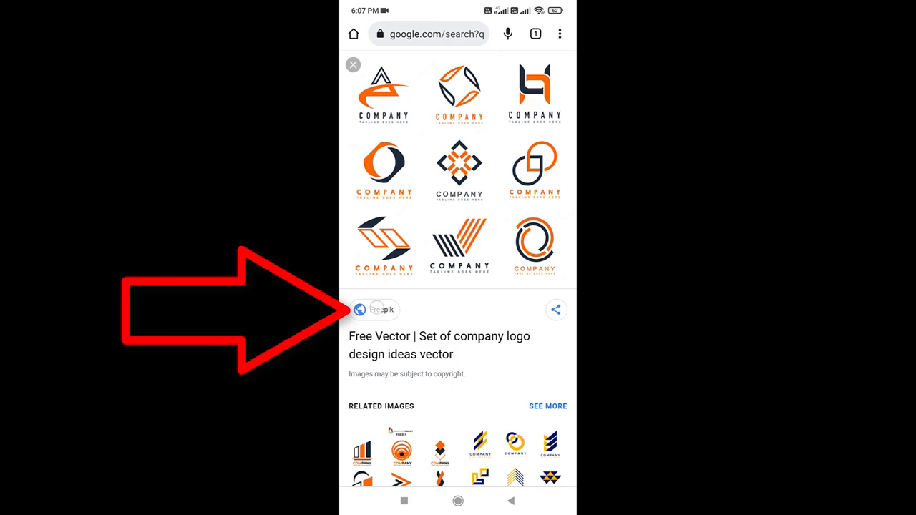
Visit the logo set's Freepik source page and review its Free License summary popup
left_click(384, 309)
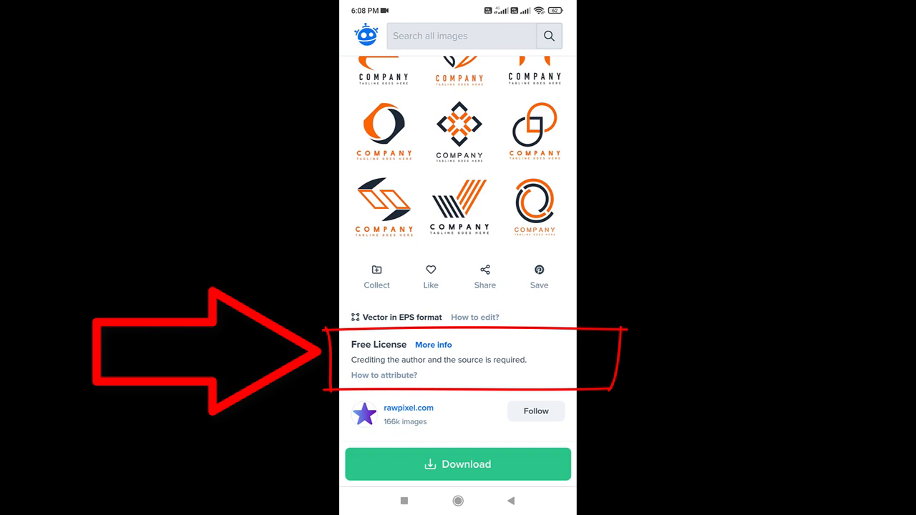
left_click(433, 344)
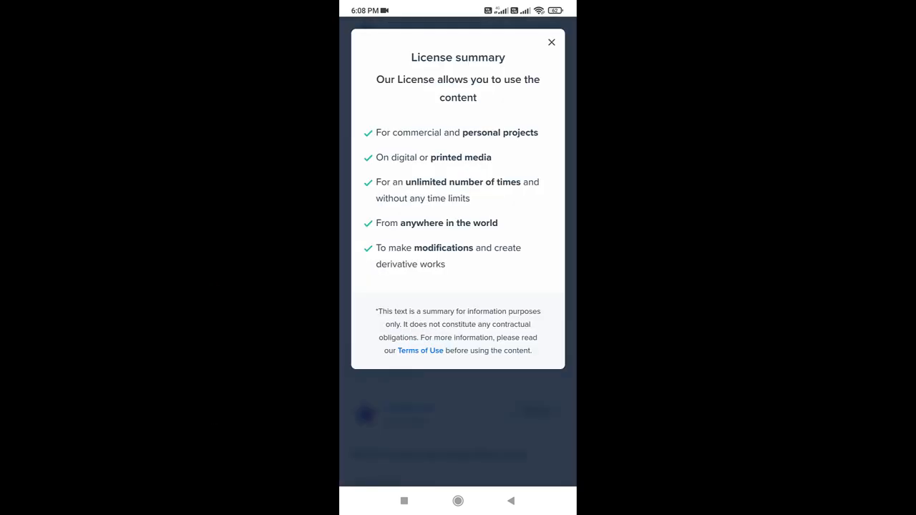
left_click(551, 42)
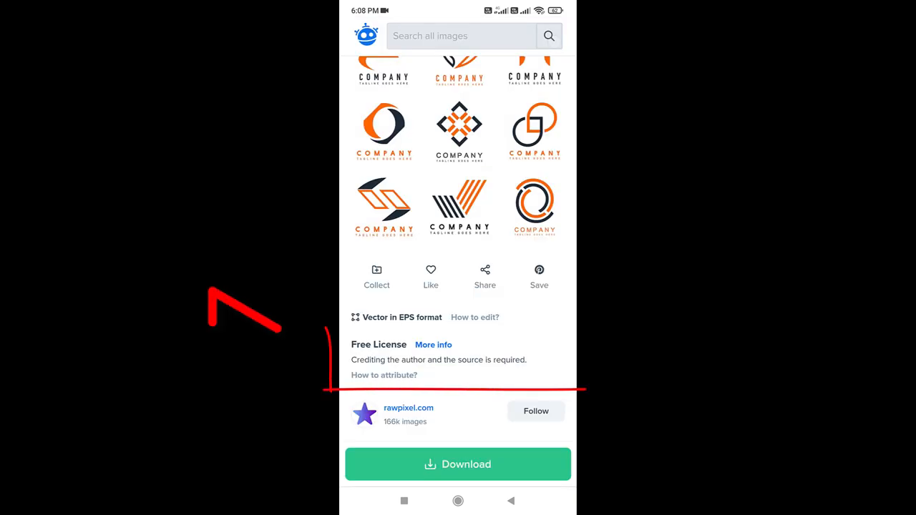